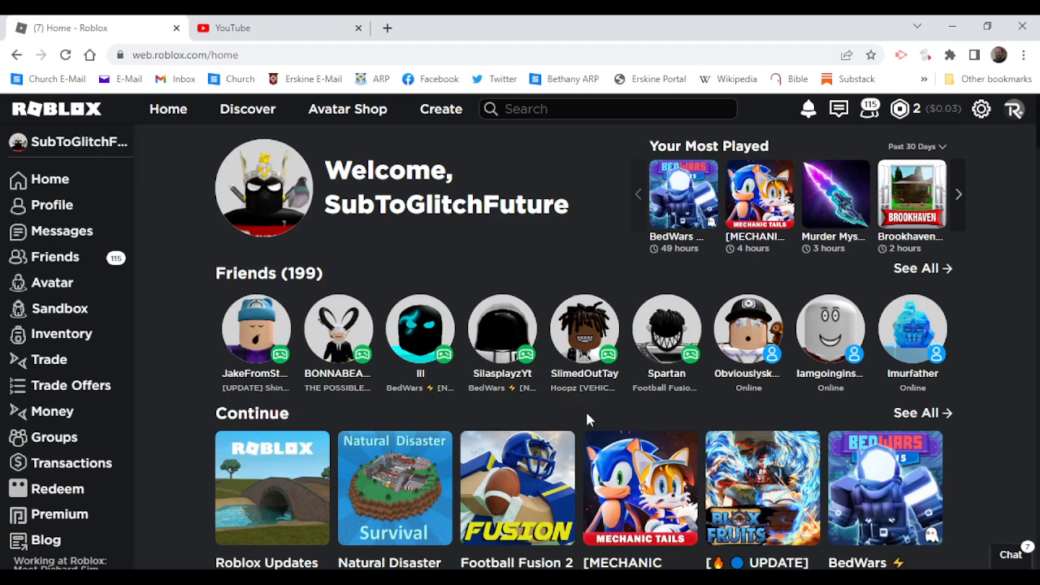
mouse_move(475, 248)
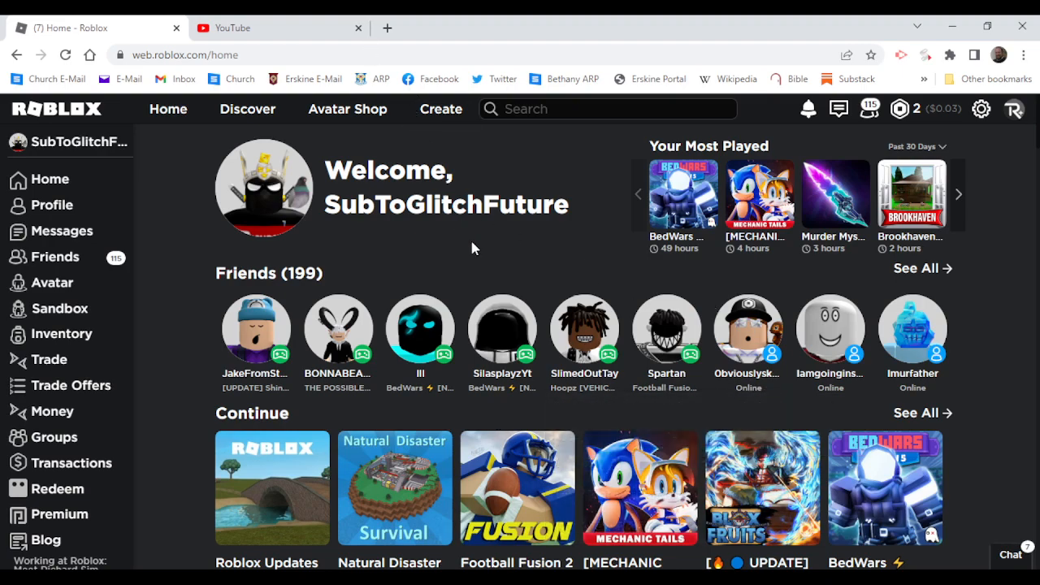